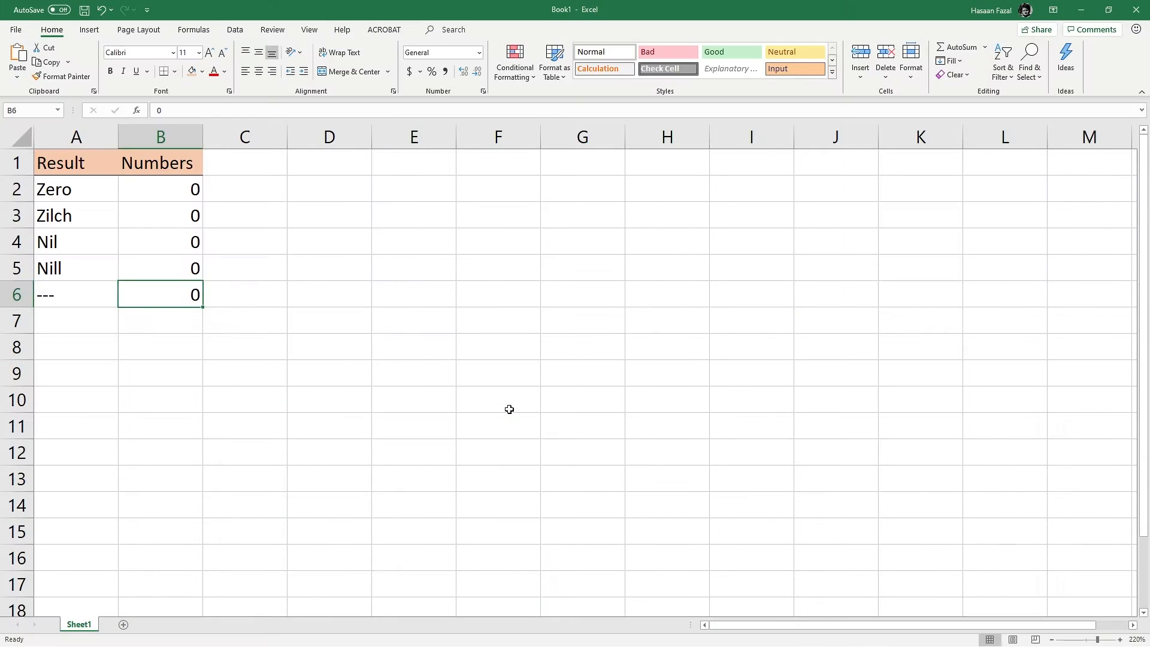
{"action": "mouse_move", "coordinate": [479, 391]}
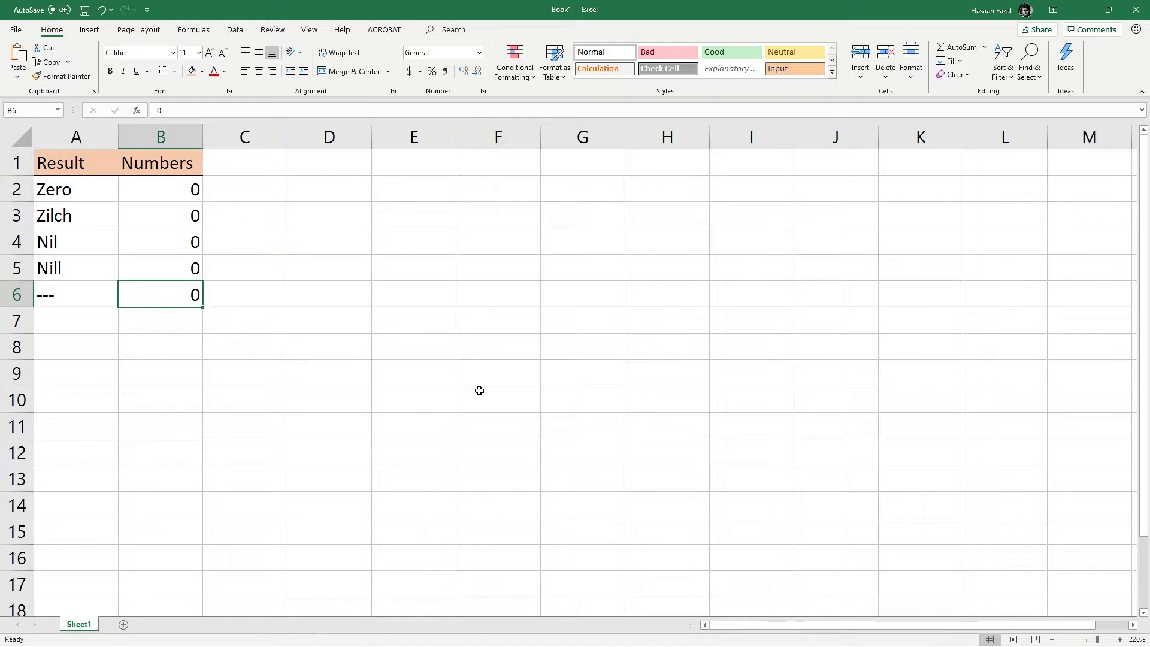
{"action": "mouse_move", "coordinate": [91, 191]}
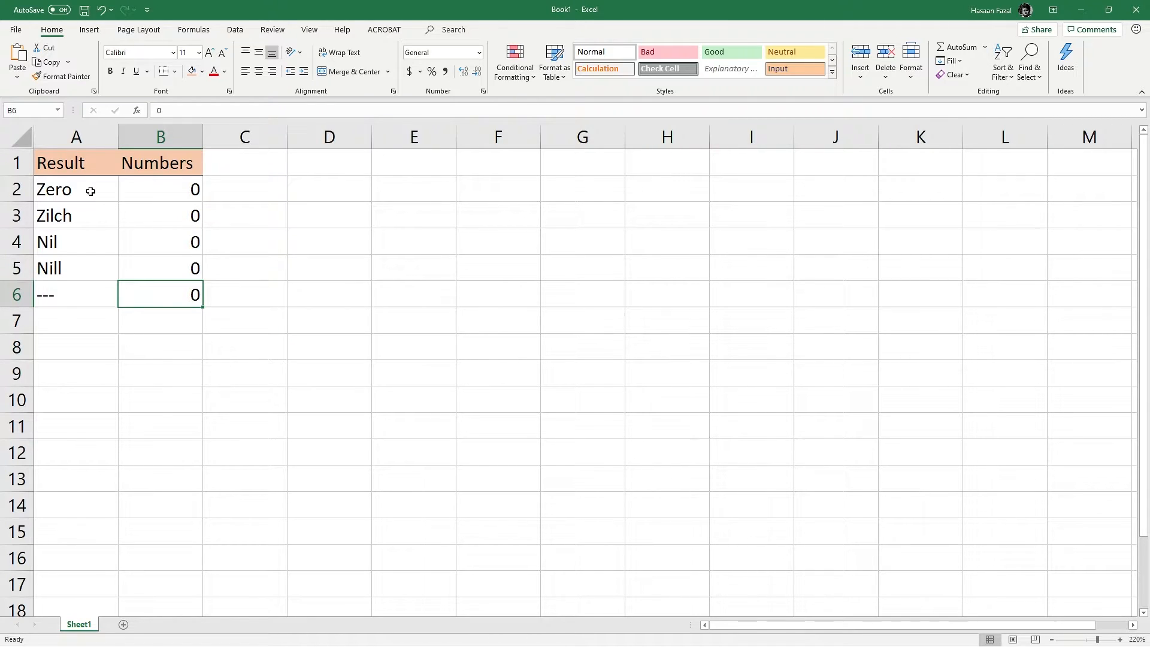
{"action": "mouse_move", "coordinate": [90, 241]}
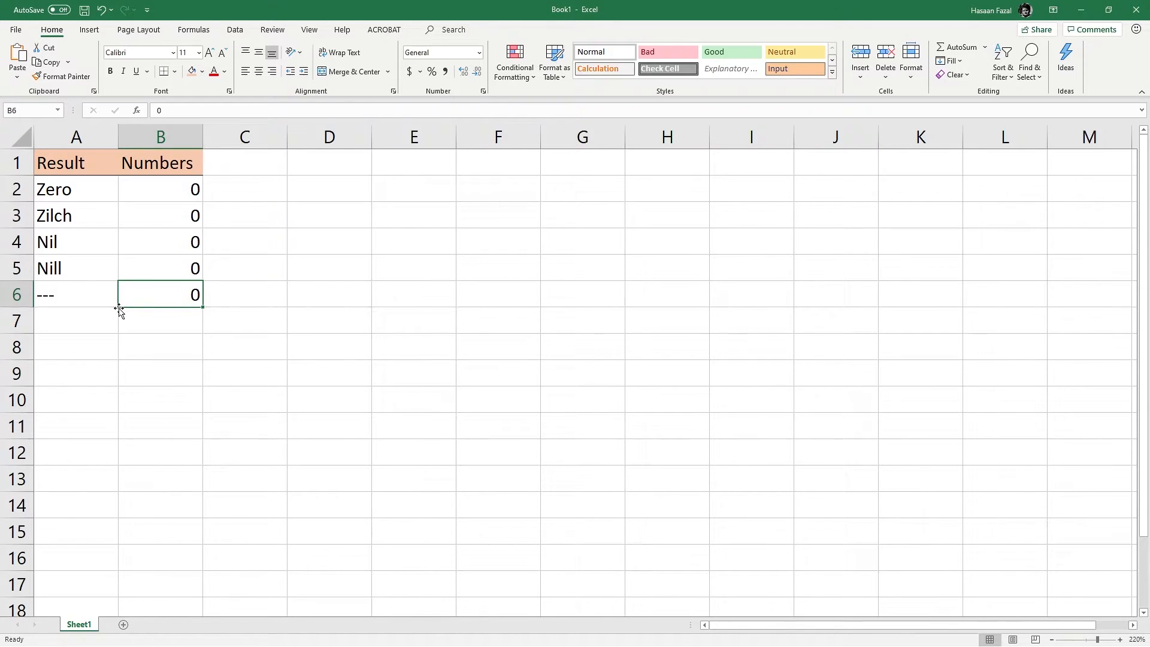
{"action": "mouse_move", "coordinate": [316, 374]}
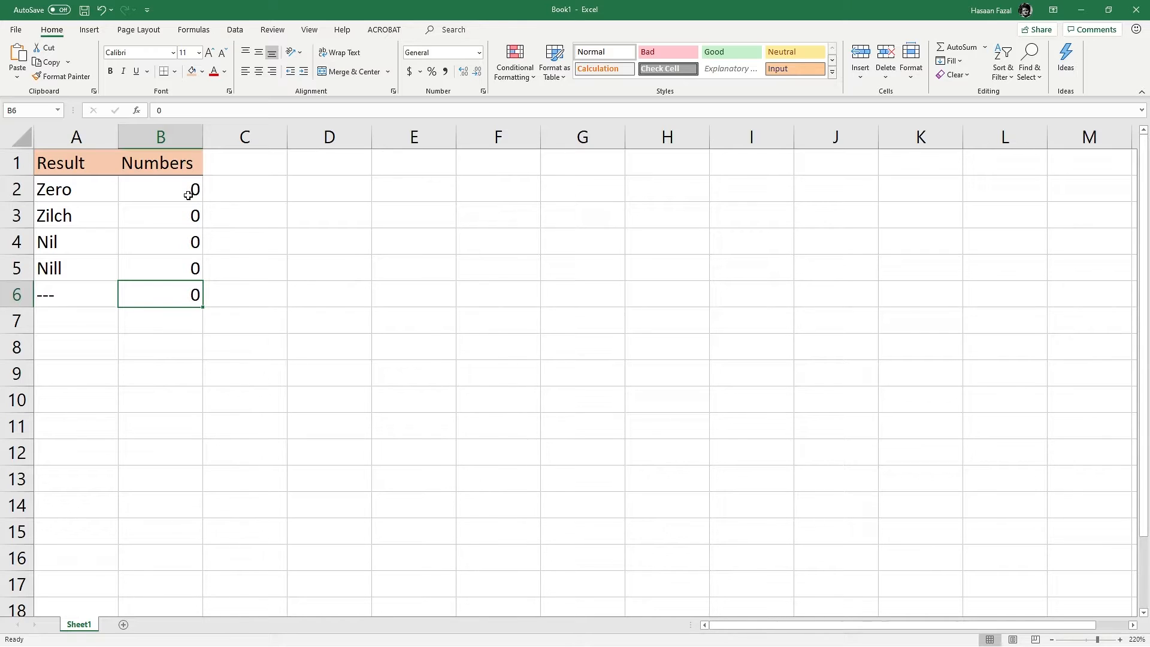
Step: Draft the custom number format 0;-0;"Zero" for B2 so its preview reads Zero
{"action": "left_click", "coordinate": [159, 189]}
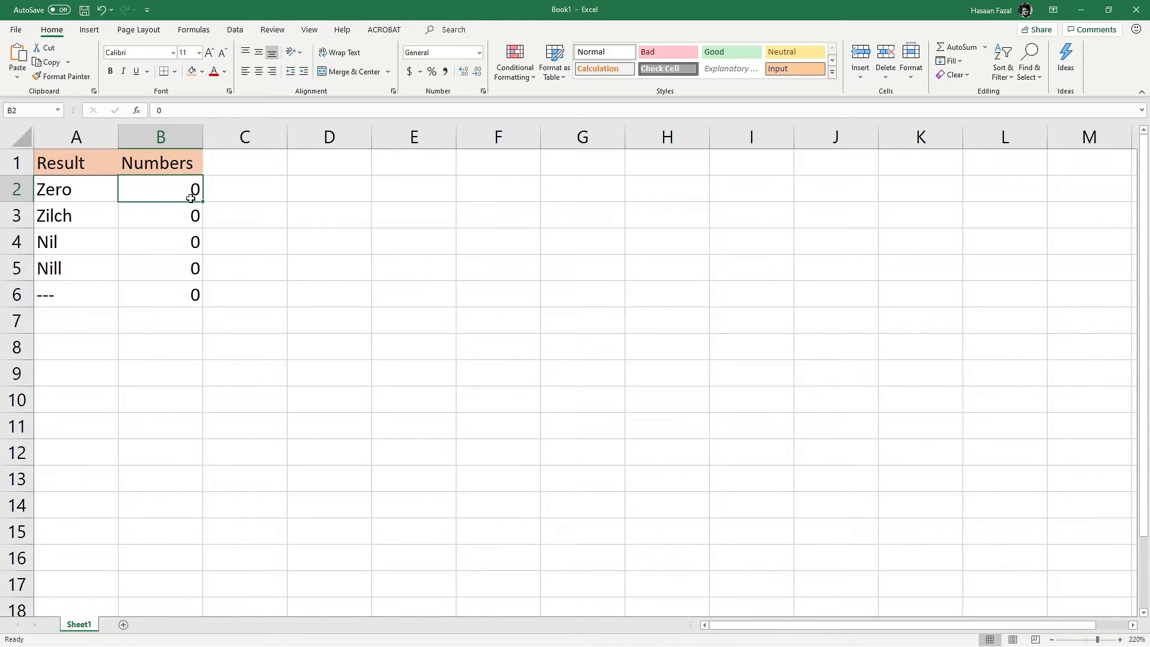
{"action": "mouse_move", "coordinate": [229, 215]}
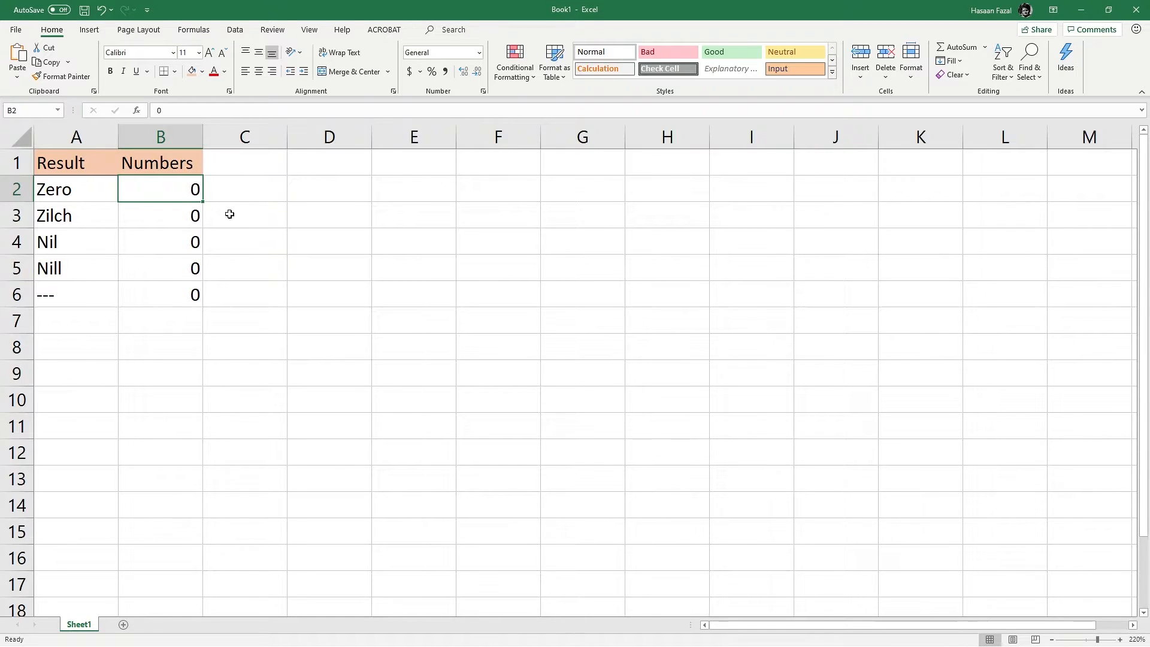
{"action": "mouse_move", "coordinate": [191, 168]}
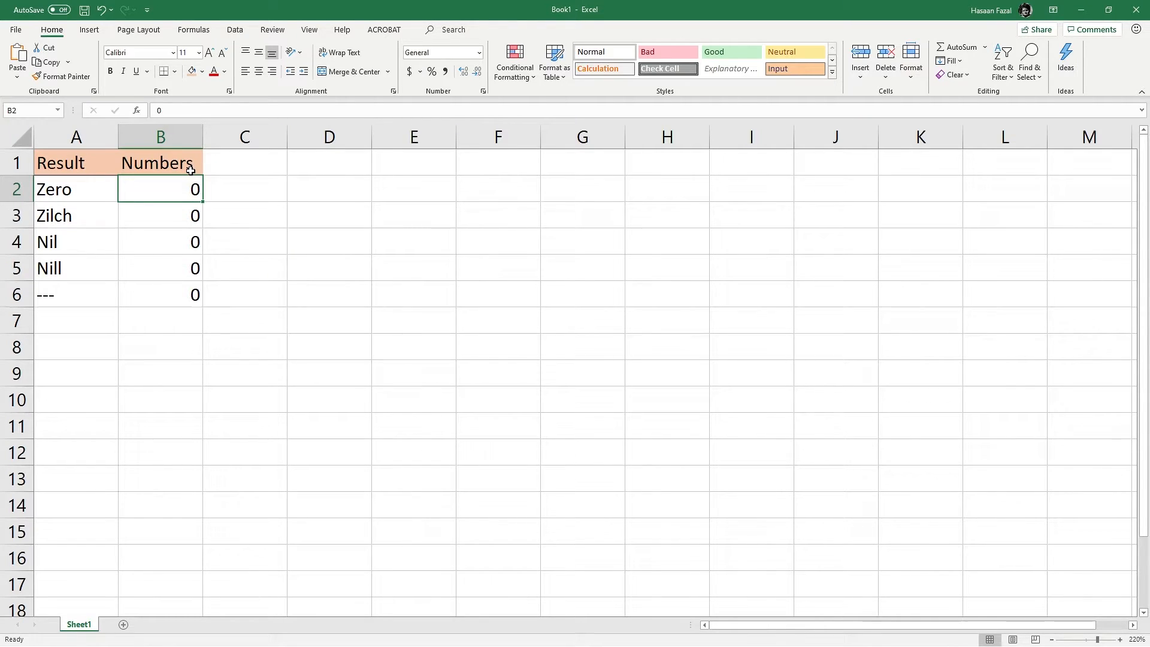
{"action": "key", "text": "ctrl+1"}
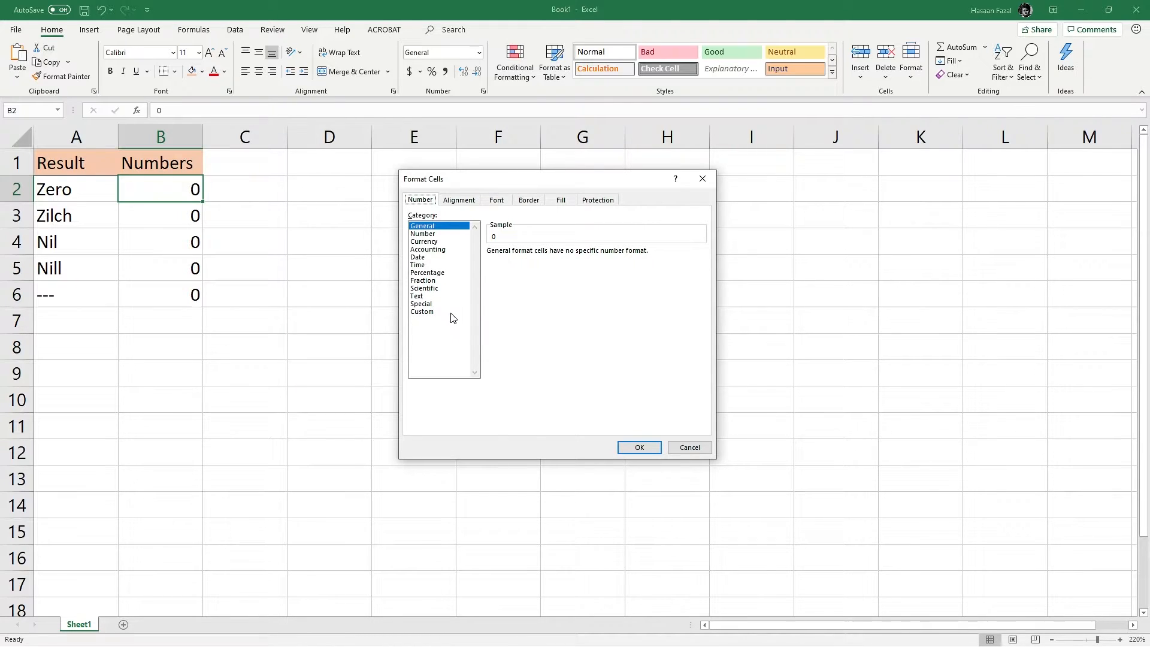
{"action": "left_click", "coordinate": [422, 311]}
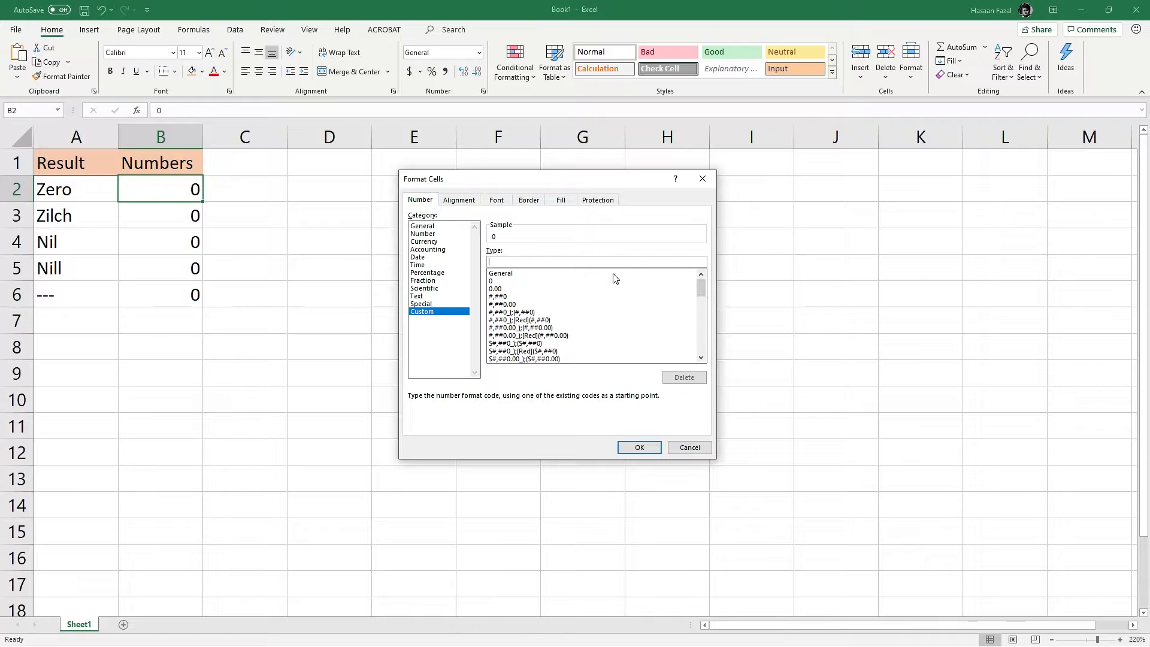
{"action": "type", "text": "0;-0;\"Zero\""}
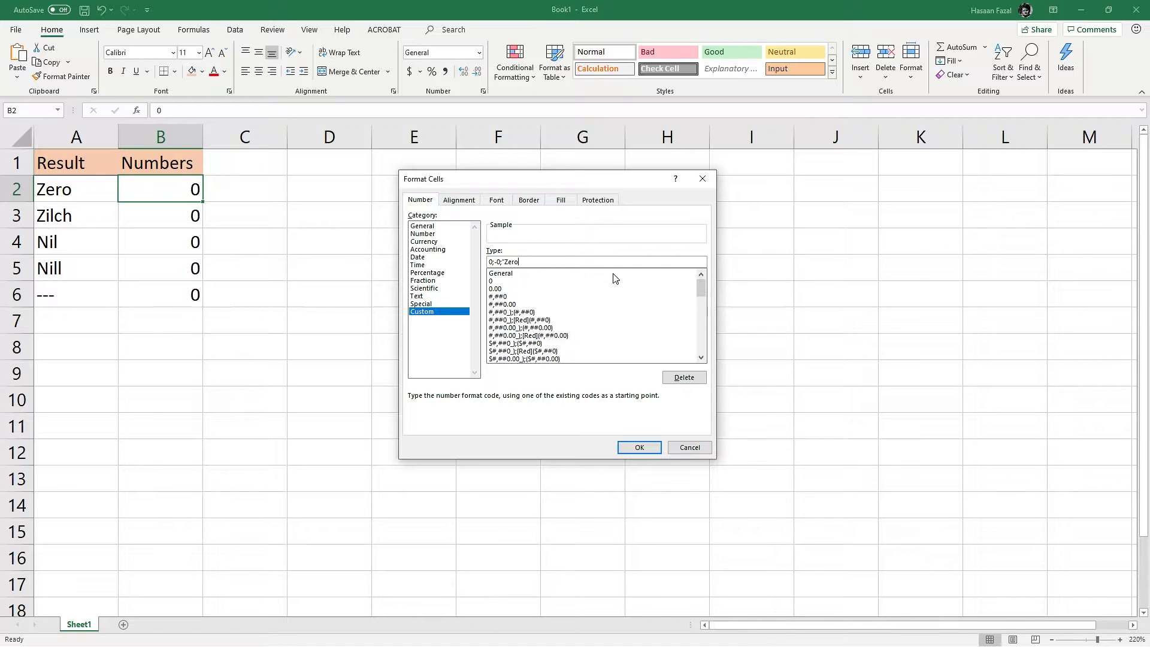
{"action": "type", "text": "\""}
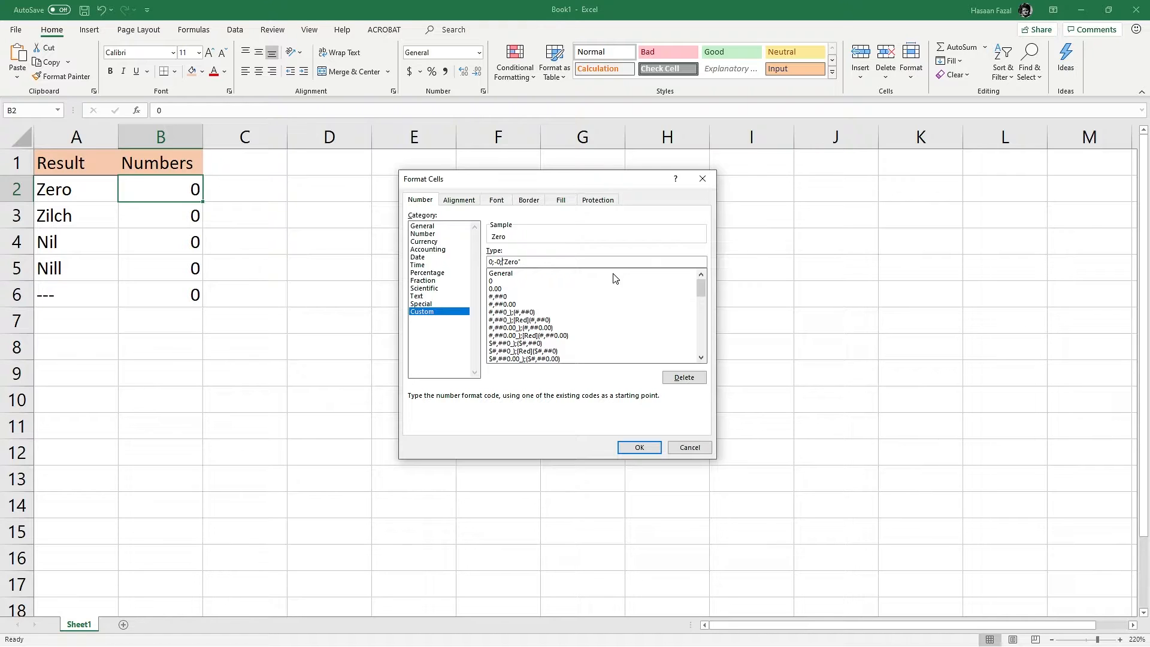
Step: Apply Zero to B2 and custom zero-word formats Zilch and Nil to B3 and B4
{"action": "left_click", "coordinate": [638, 447]}
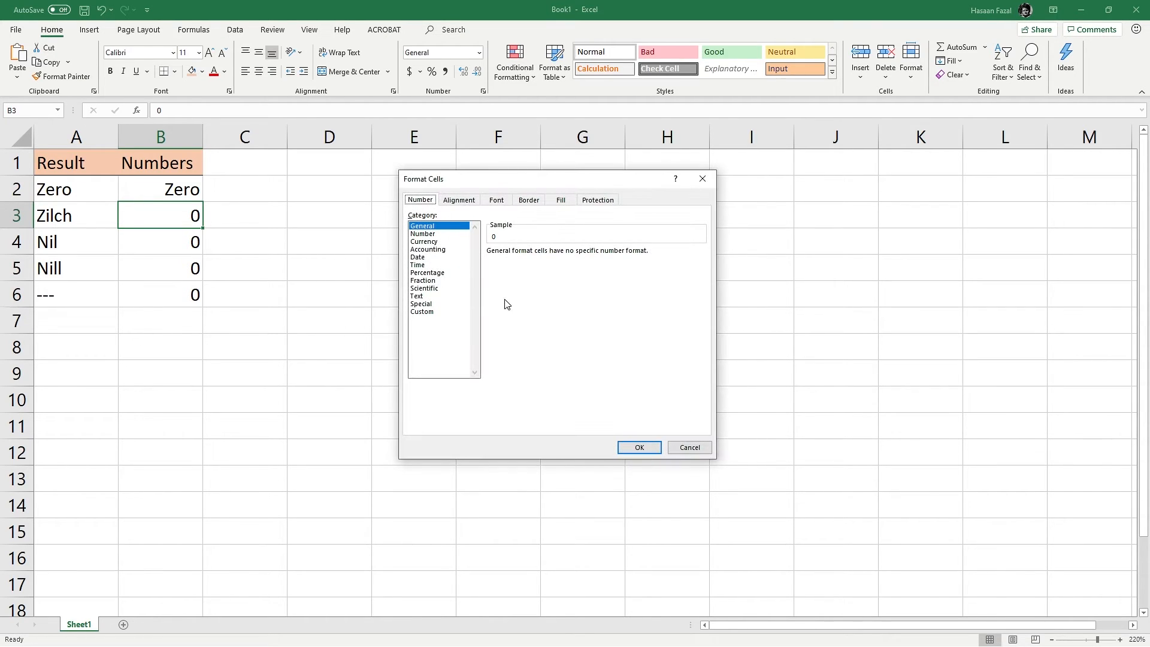
{"action": "left_click", "coordinate": [422, 311]}
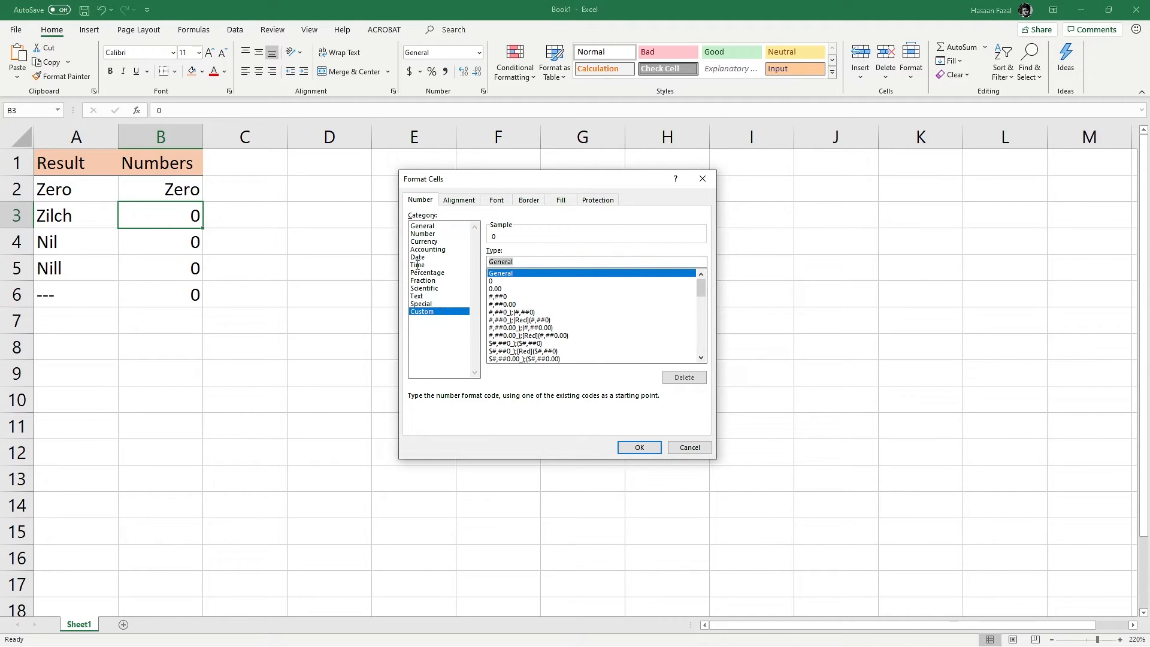
{"action": "type", "text": "0;-0;1"}
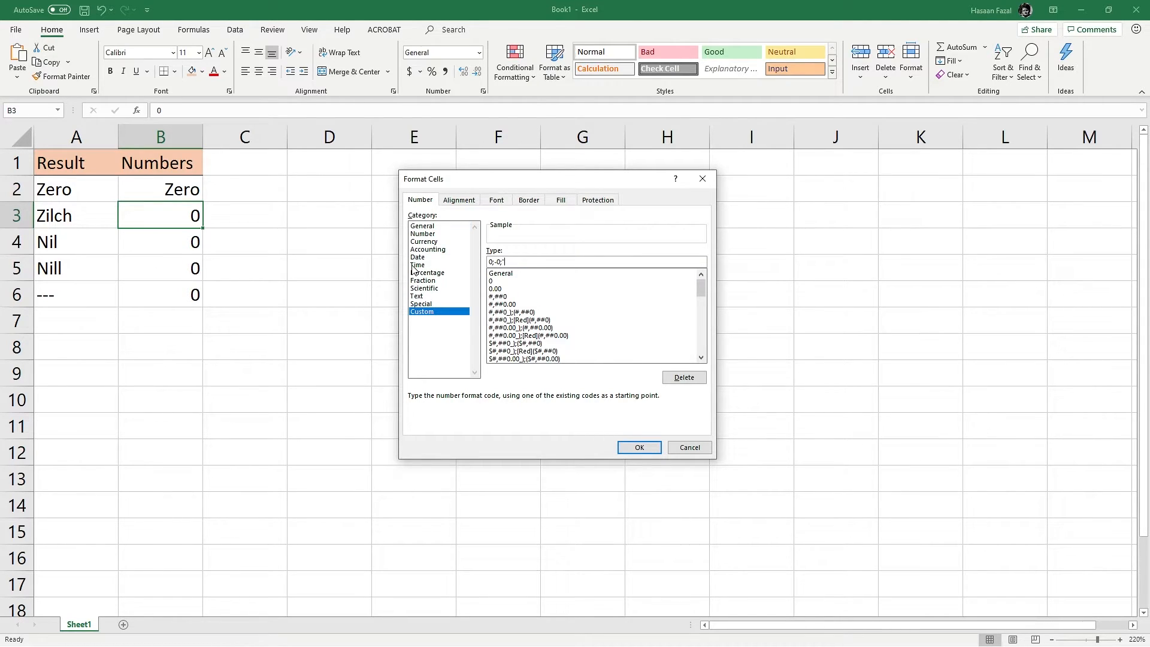
{"action": "left_click", "coordinate": [638, 447]}
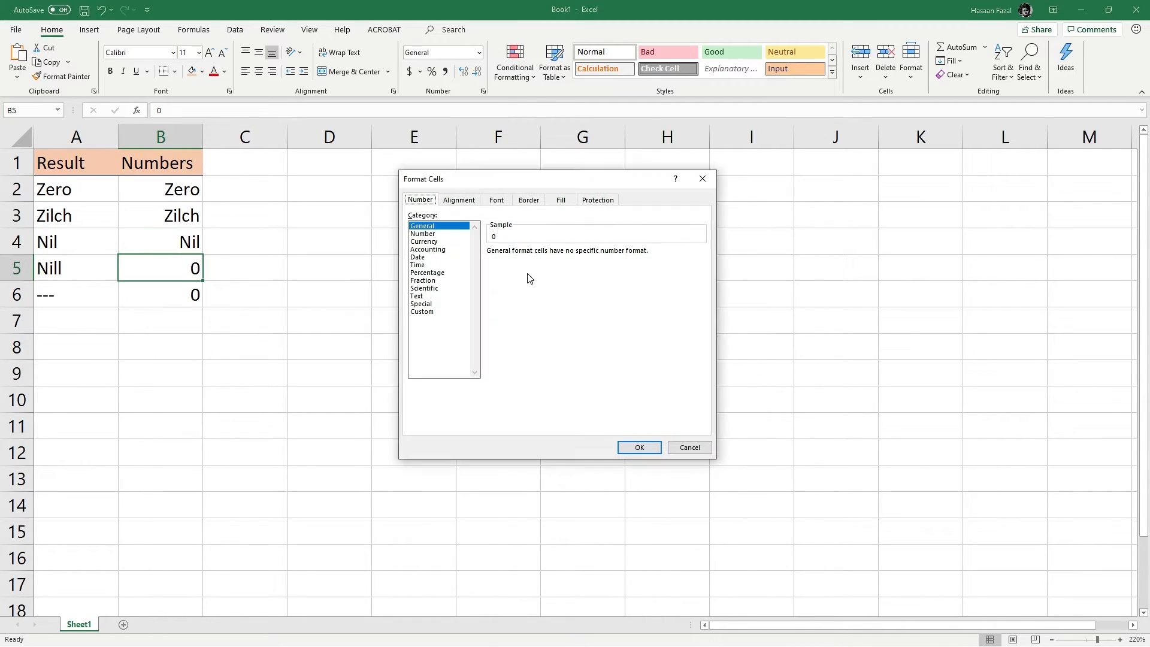
Step: Apply custom formats 0;-0;"Nill" to B5 and 0;-0;"---" to B6
{"action": "left_click", "coordinate": [421, 311]}
{"action": "type", "text": "0;"}
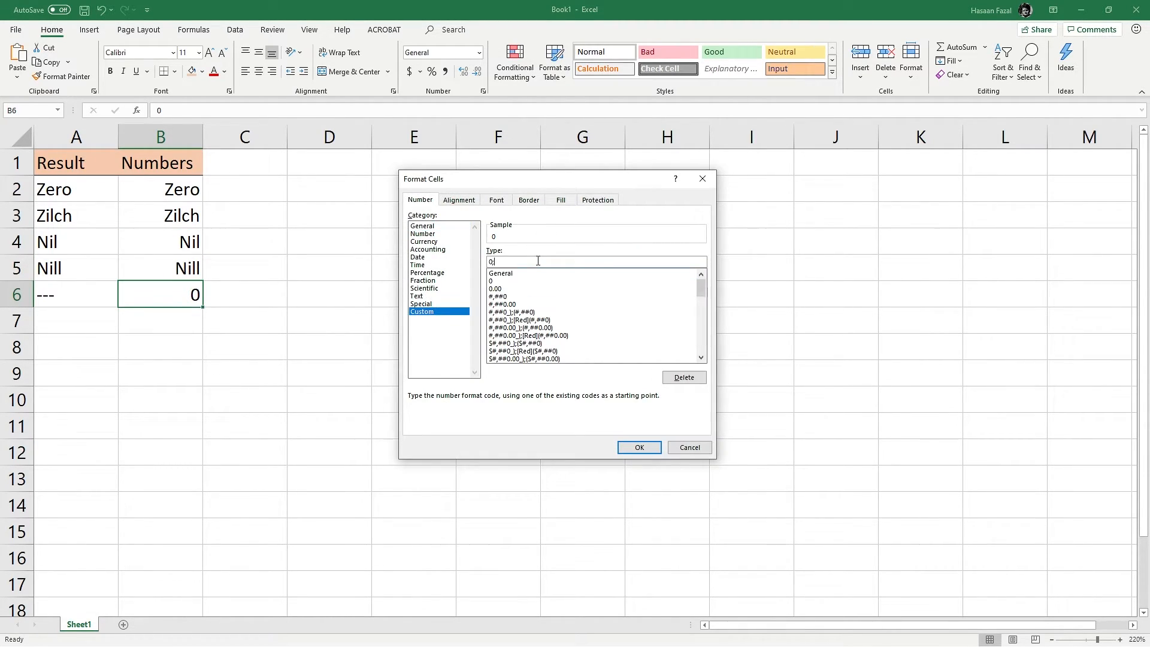
{"action": "left_click", "coordinate": [637, 447]}
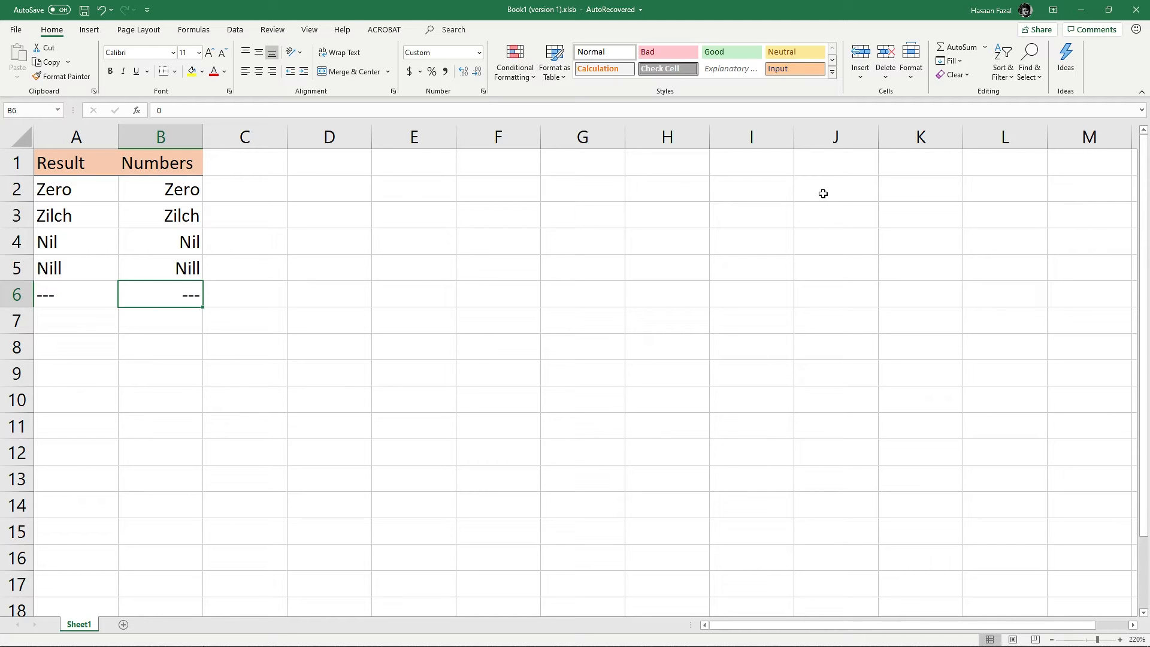
{"action": "key", "text": "ctrl+1"}
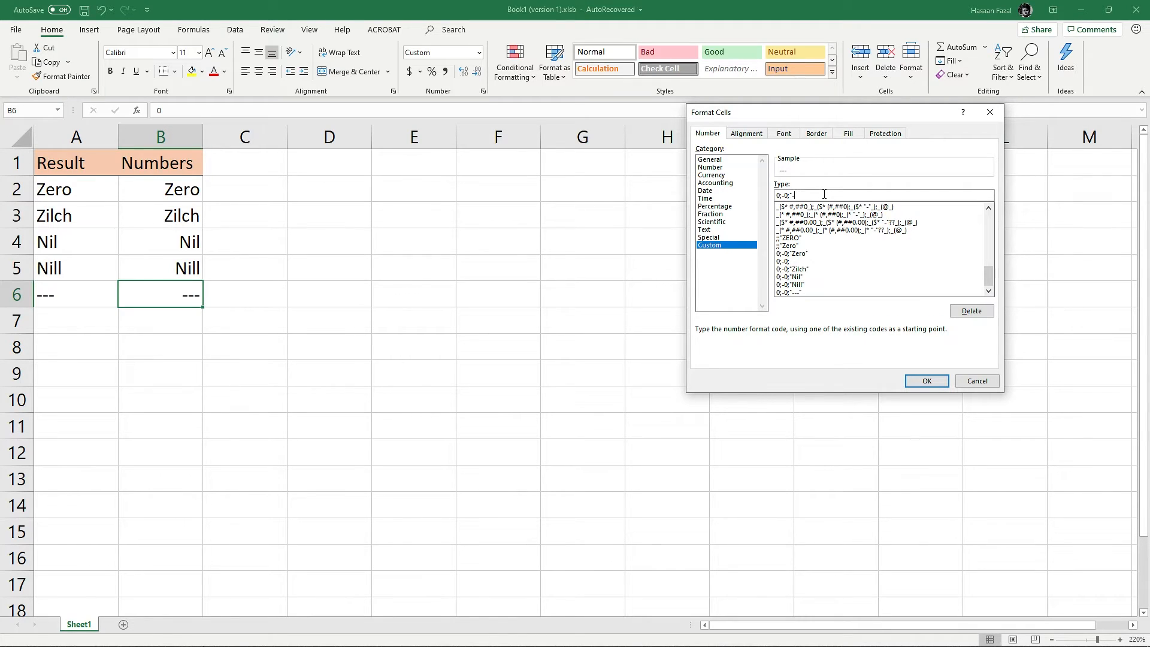
{"action": "key", "text": "Backspace"}
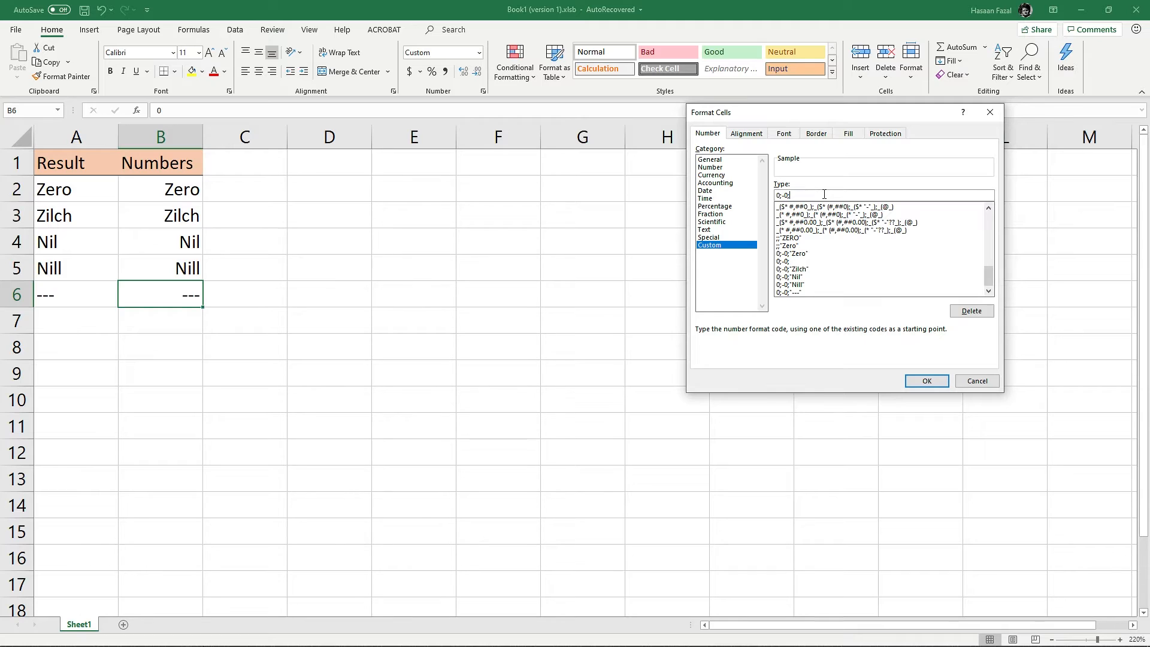
{"action": "left_click", "coordinate": [926, 381]}
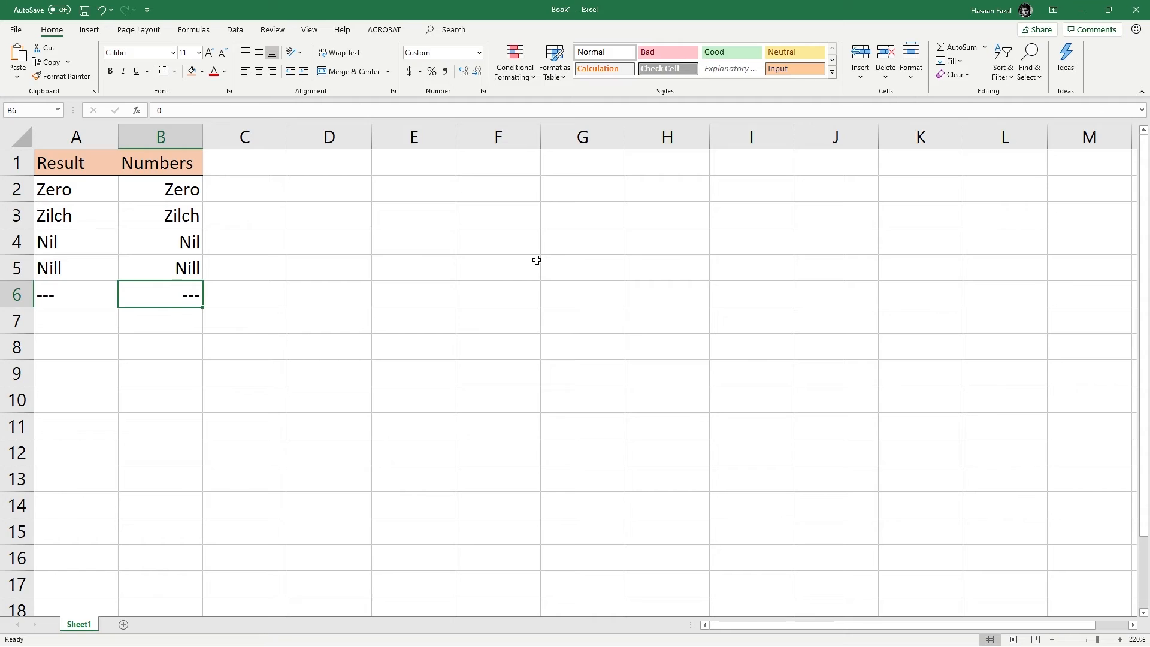
{"action": "mouse_move", "coordinate": [194, 248]}
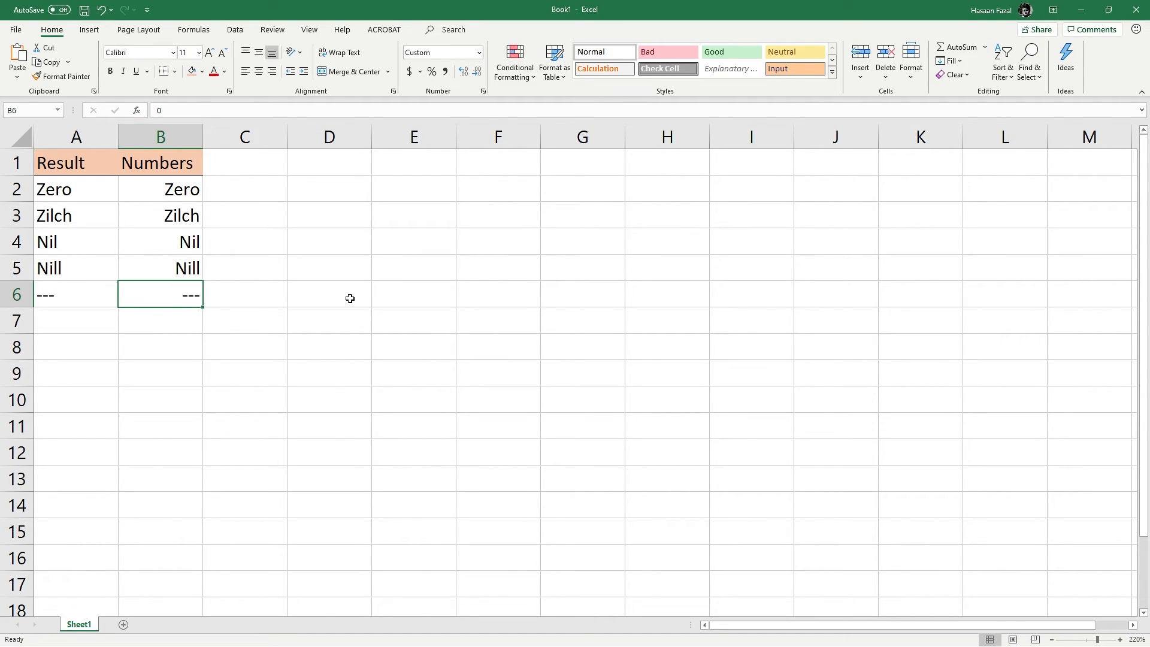
{"action": "left_click", "coordinate": [328, 295]}
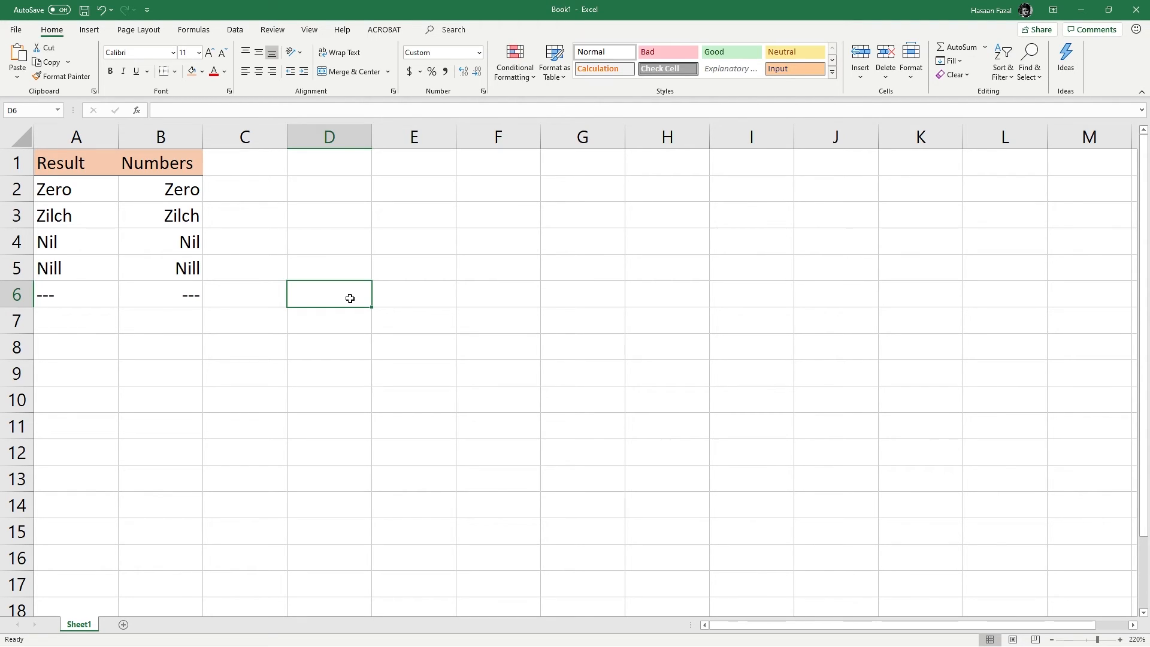
Step: Enter =SUM(10,B6) in D6, returning 10 since B6 still holds zero
{"action": "type", "text": "=su"}
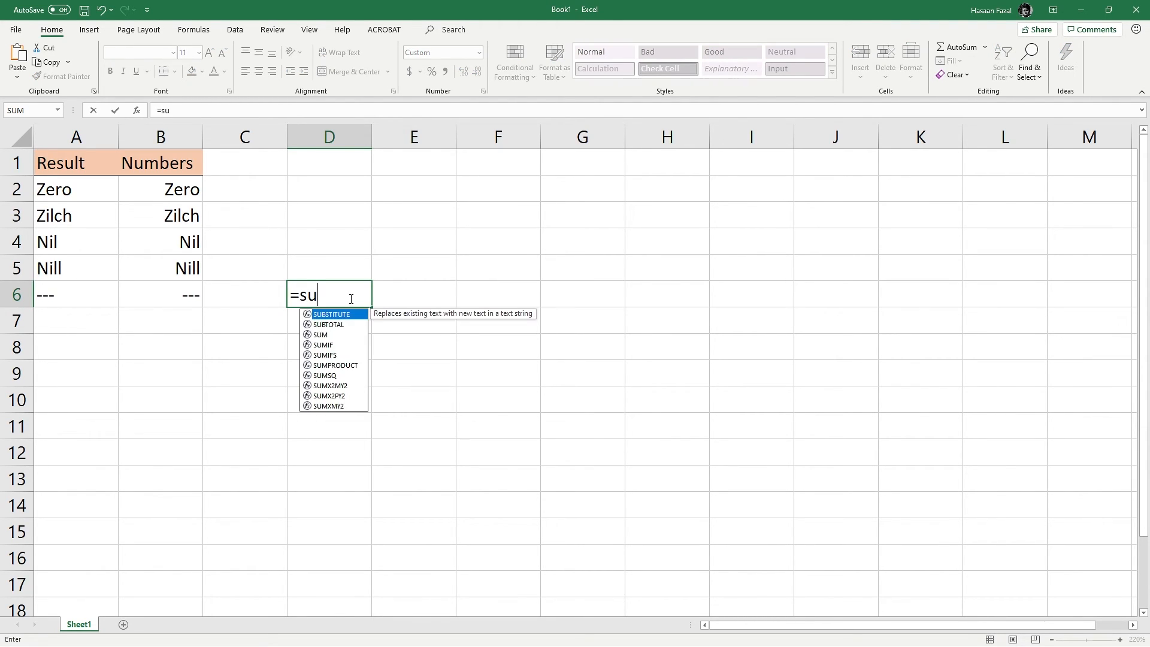
{"action": "type", "text": "M(1"}
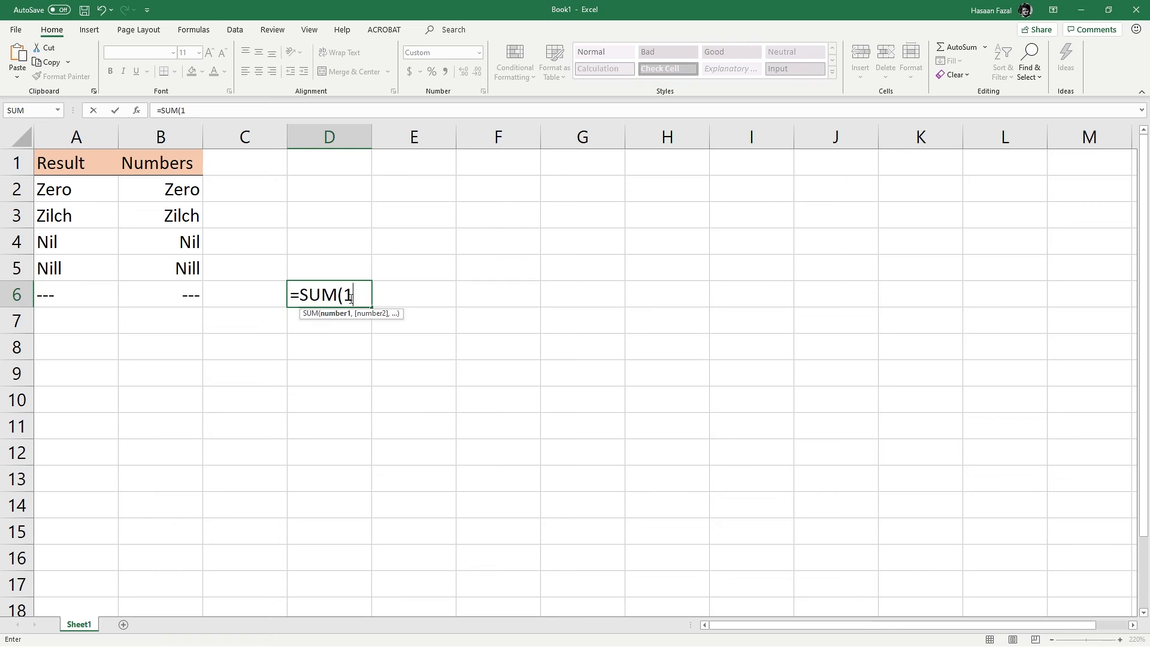
{"action": "type", "text": "0,"}
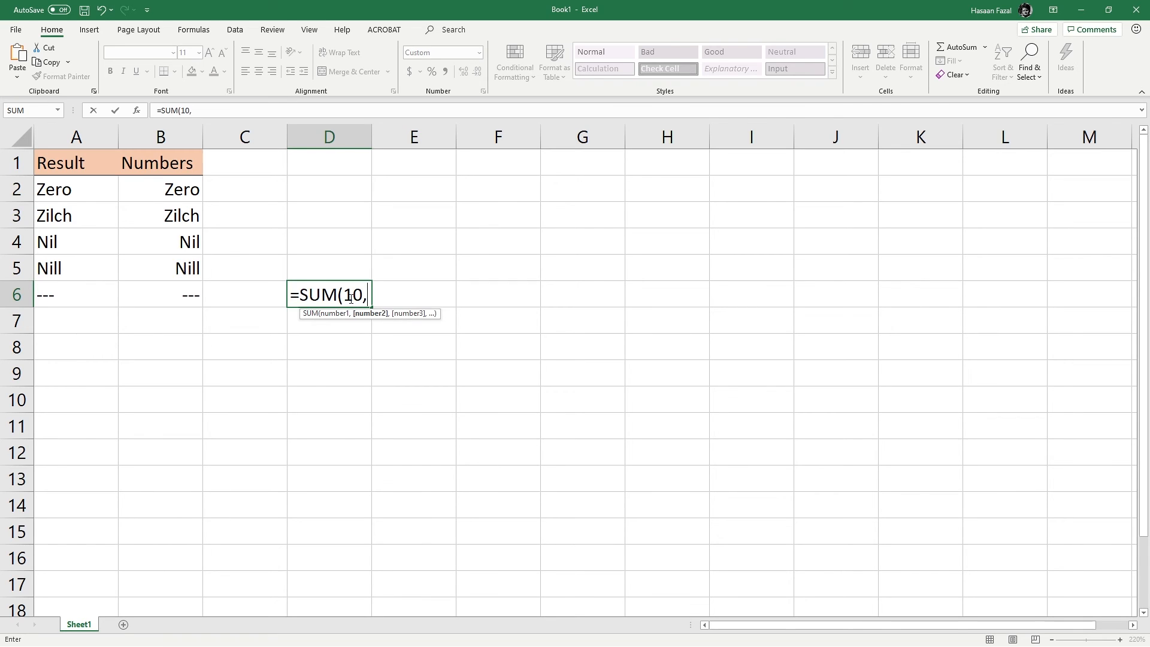
{"action": "left_click", "coordinate": [159, 295]}
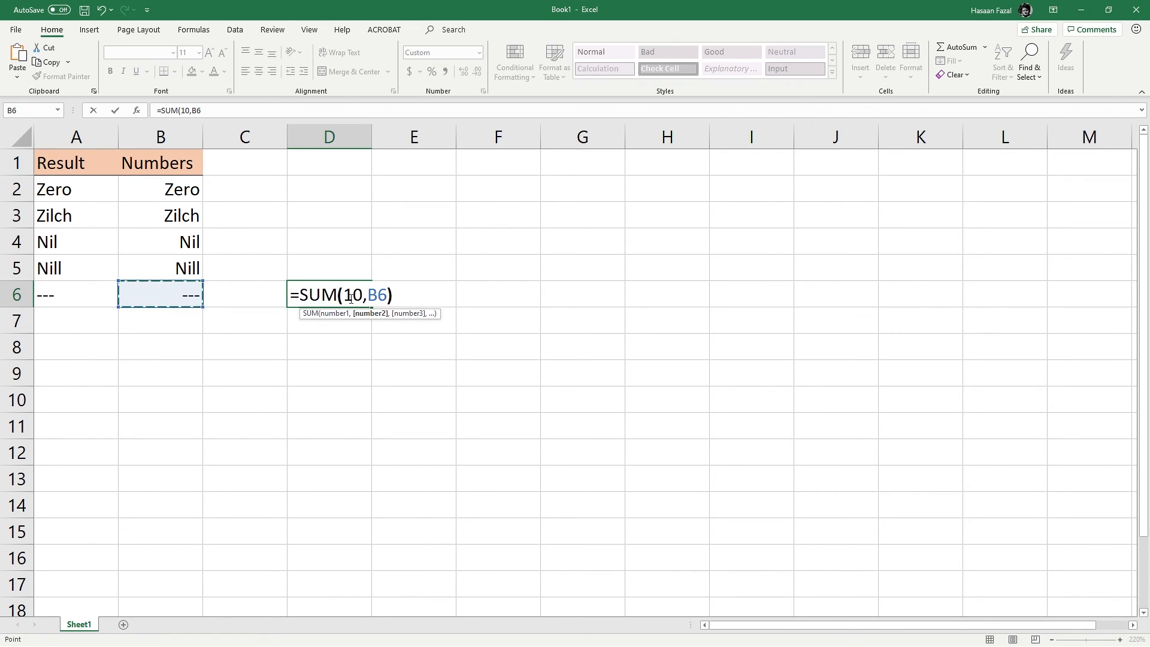
{"action": "key", "text": "enter"}
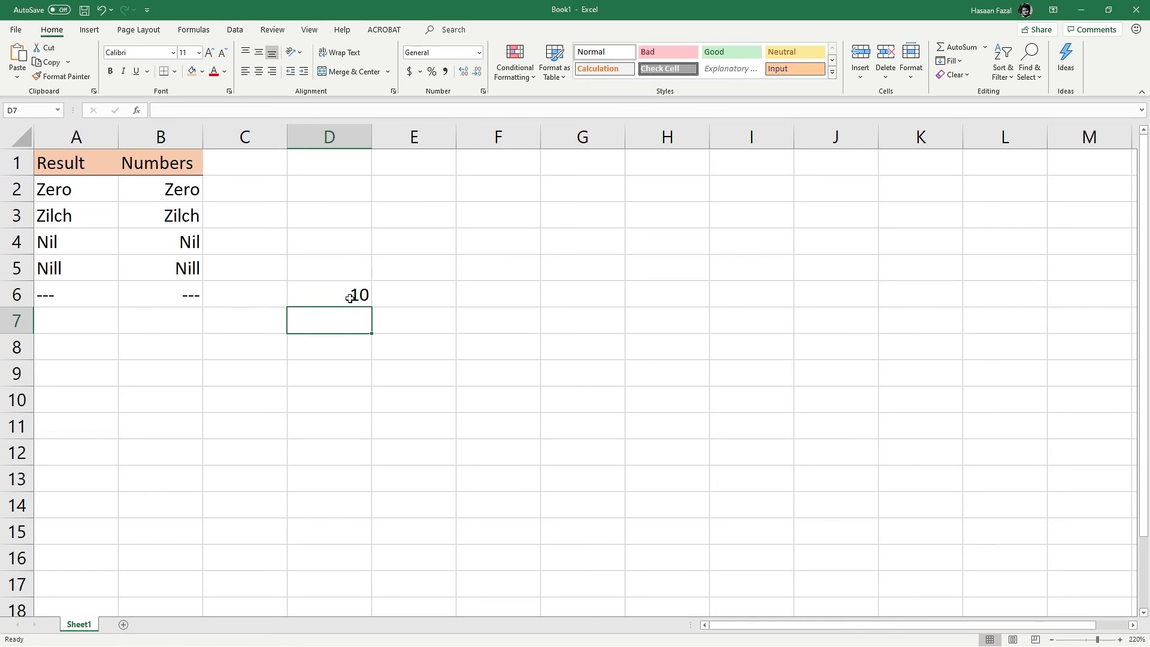